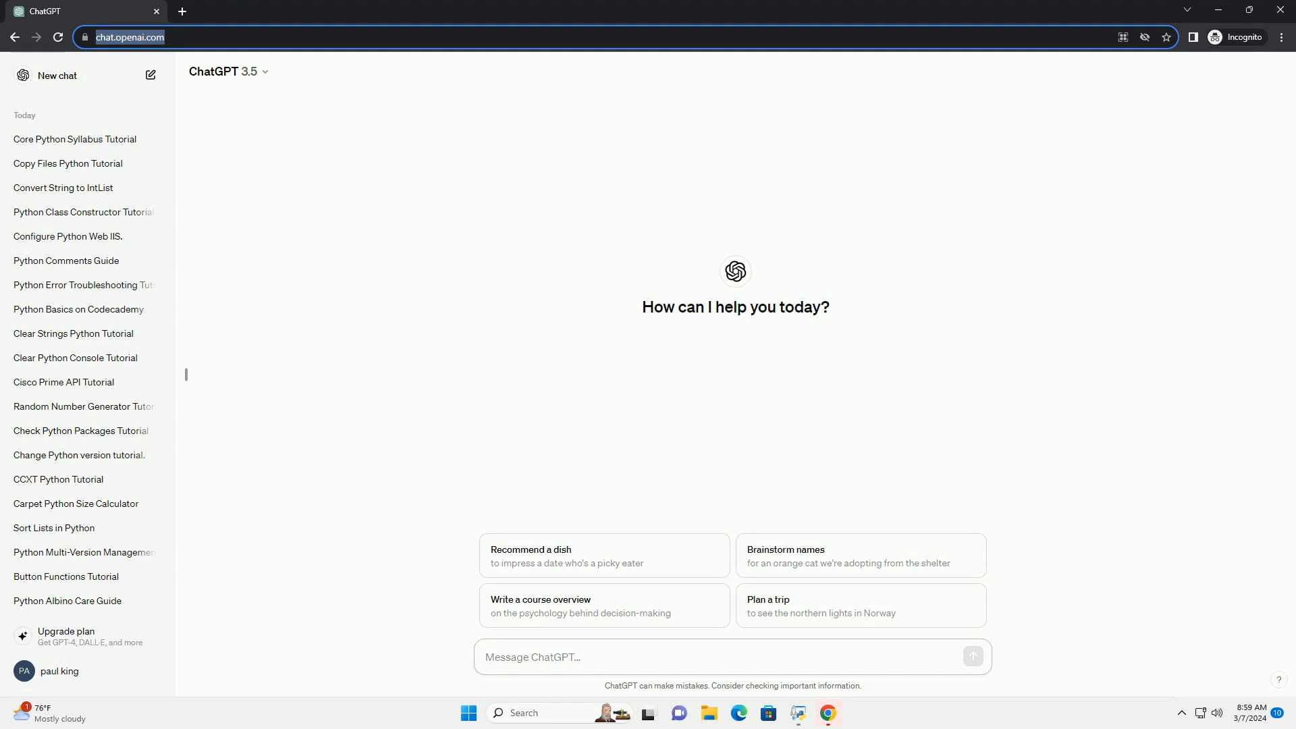
- Send a CRUD Python Tkinter MySQL tutorial request and follow the reply through database connection code
click(579, 657)
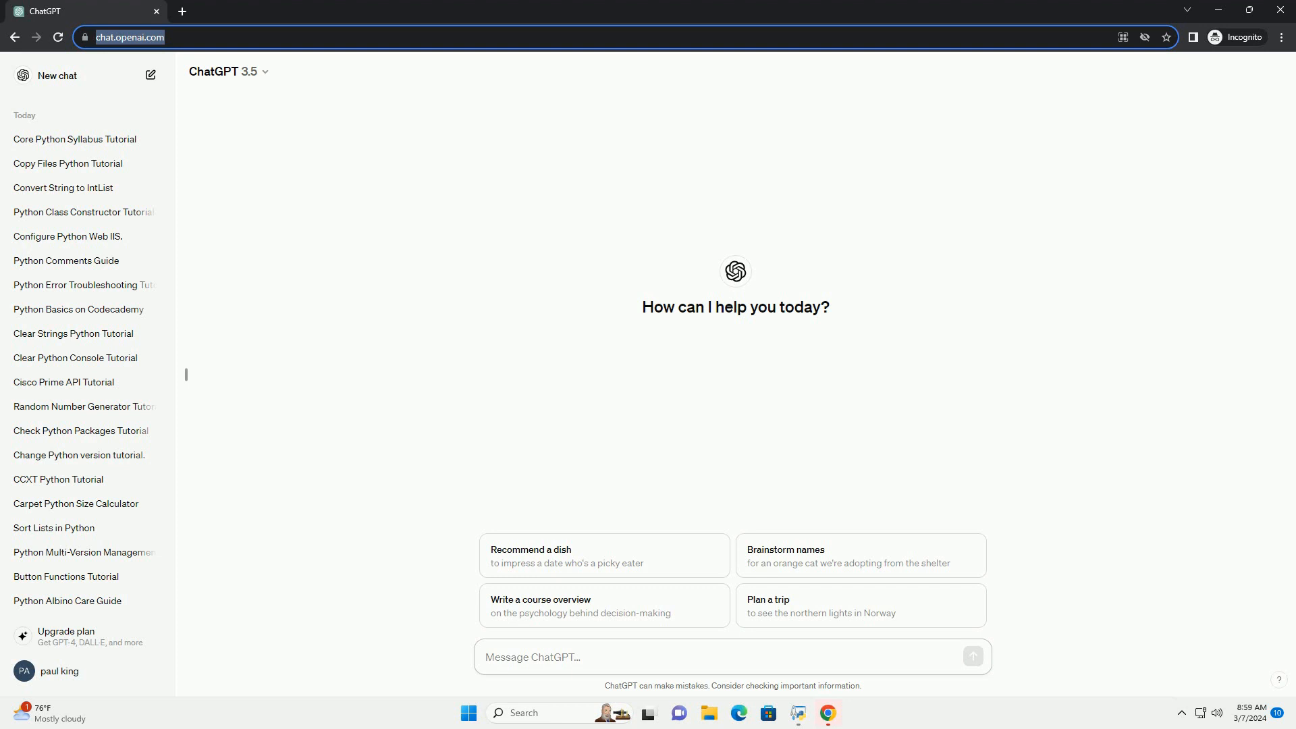
click(533, 656)
text(write an informative tutorial about crud python tkinter mysql with code example)
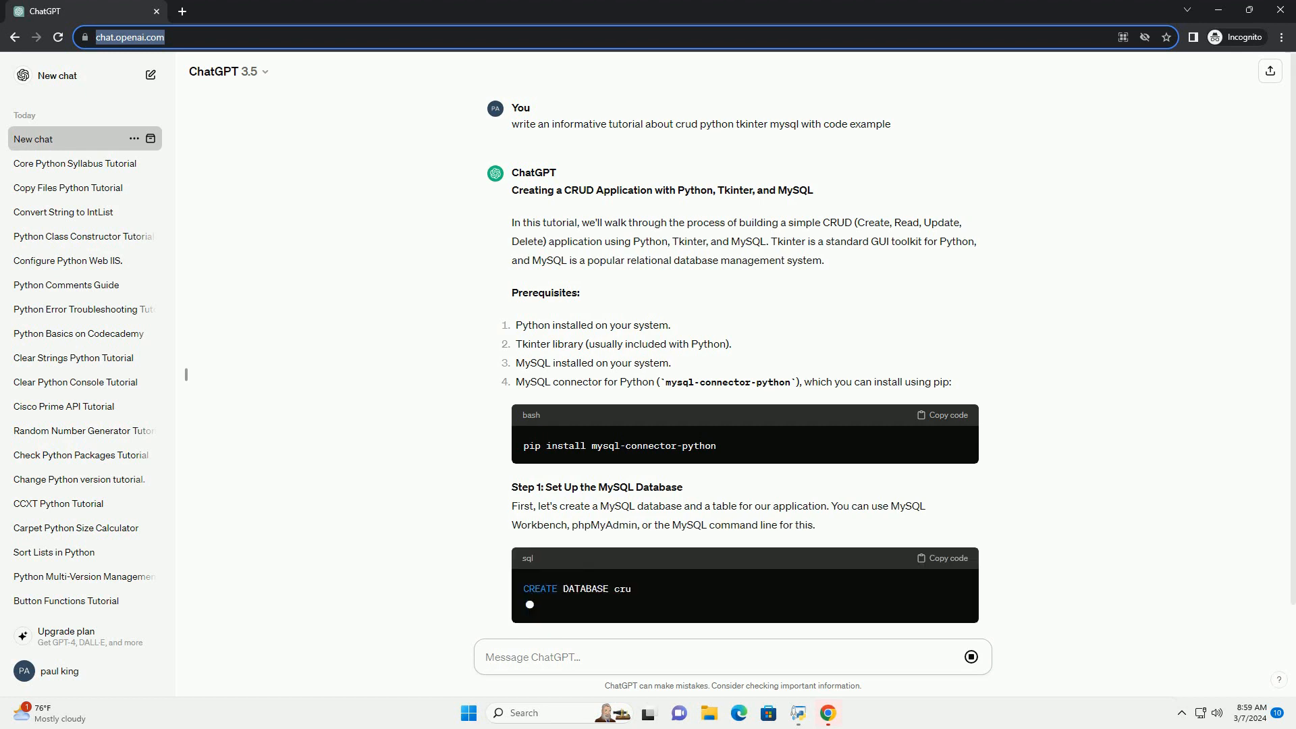
scroll(down, 3)
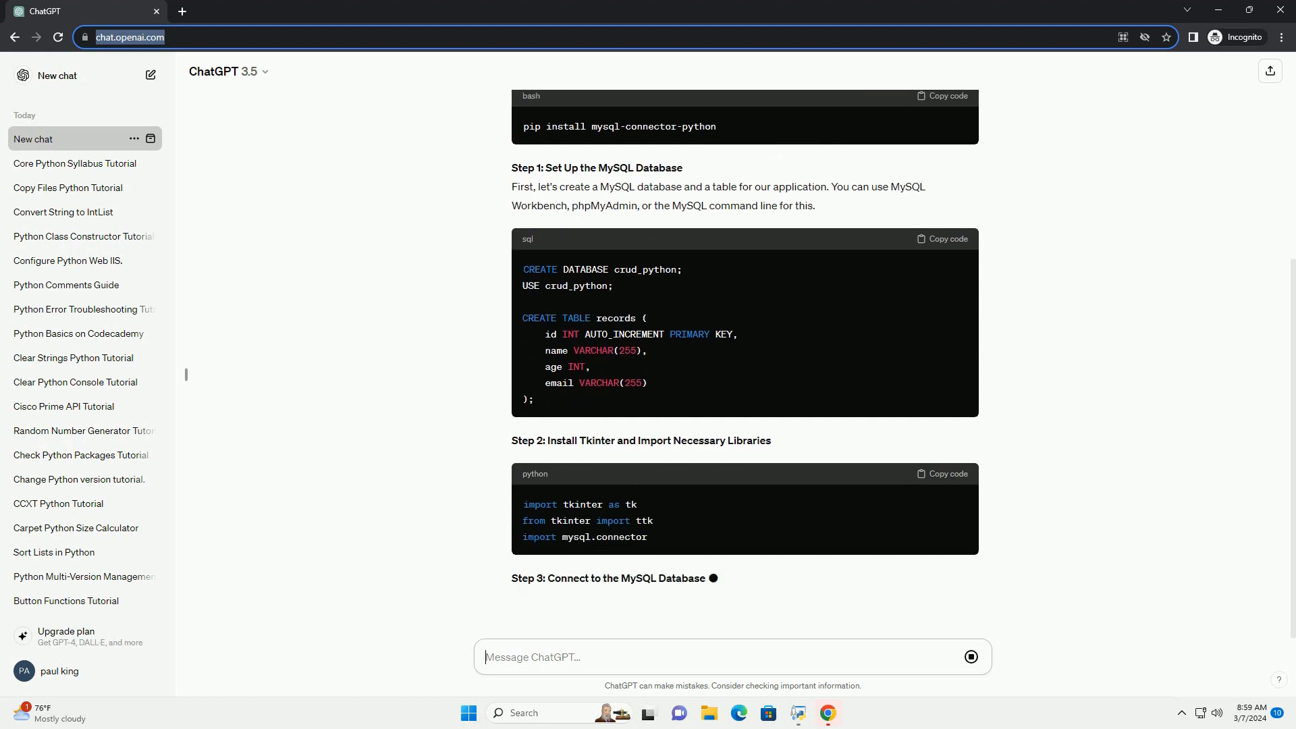
scroll(down, 3)
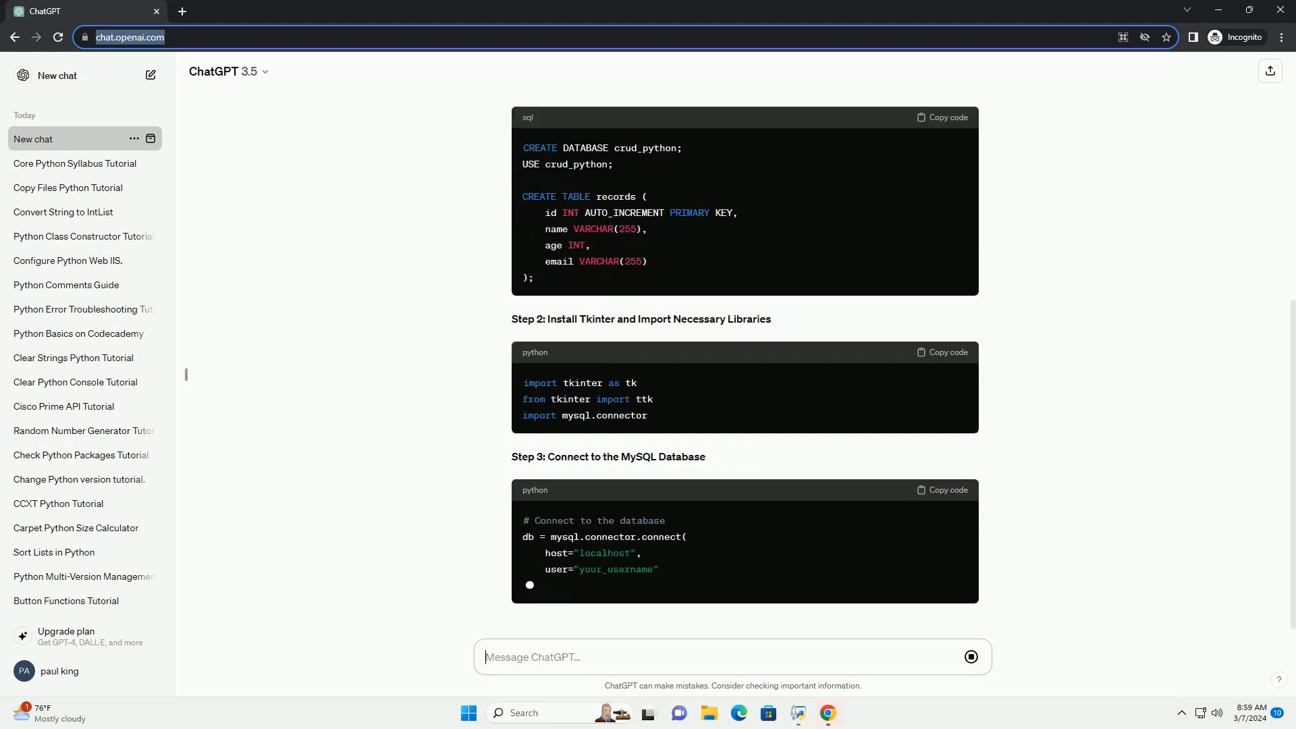
scroll(down, 3)
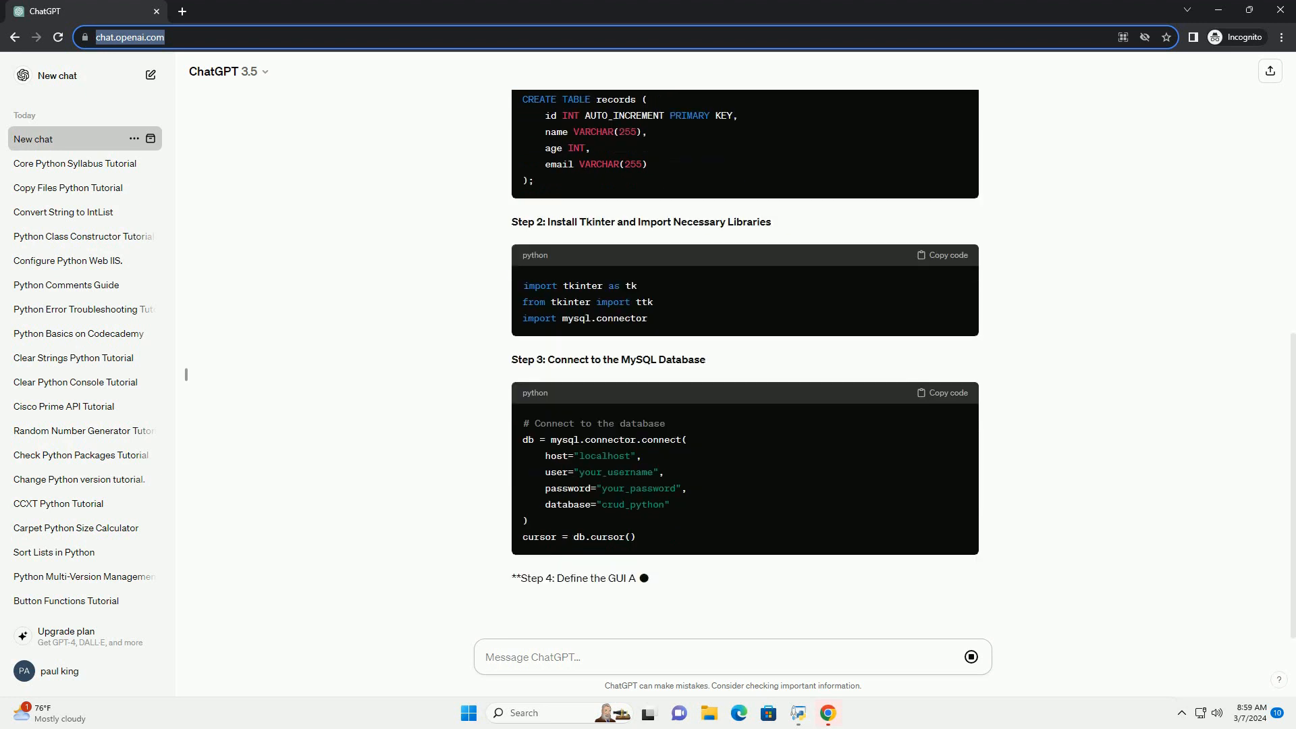
- Scroll along as Step 4's CRUDApp class with save_record and refresh_treeview is written
scroll(down, 3)
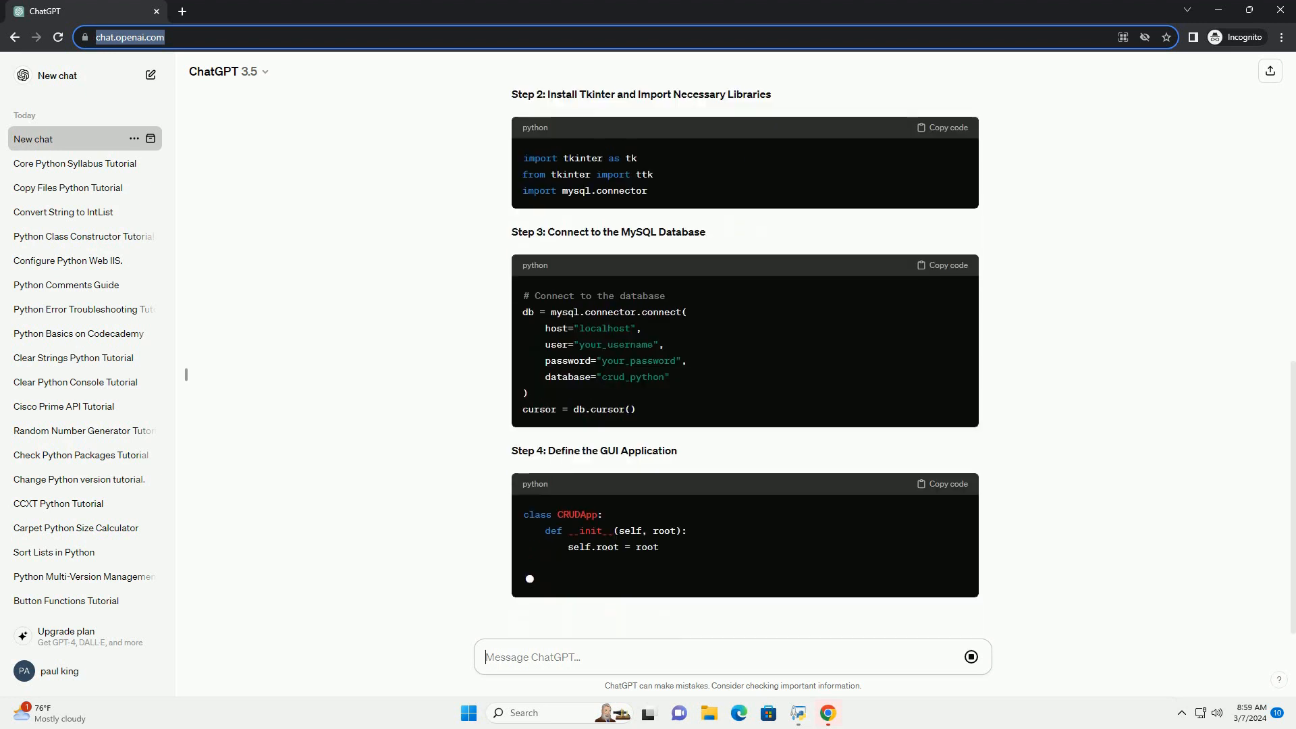
scroll(down, 3)
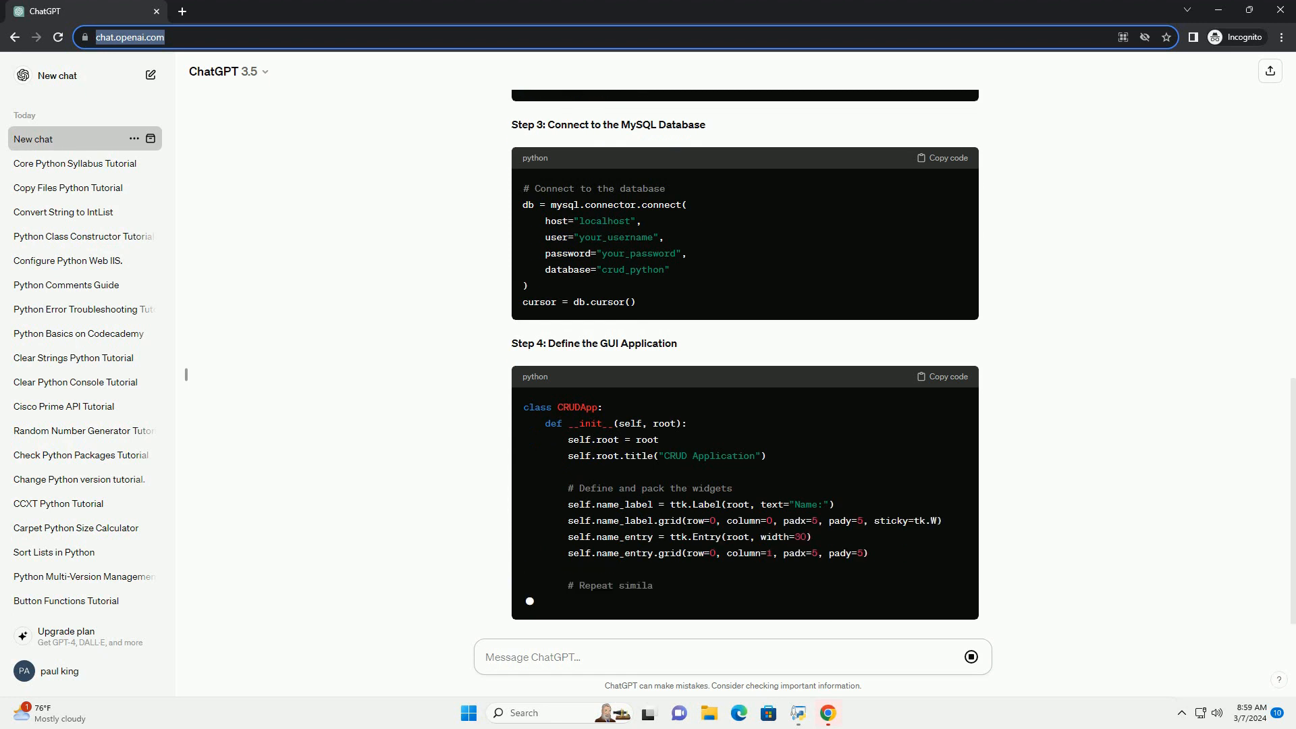
scroll(down, 3)
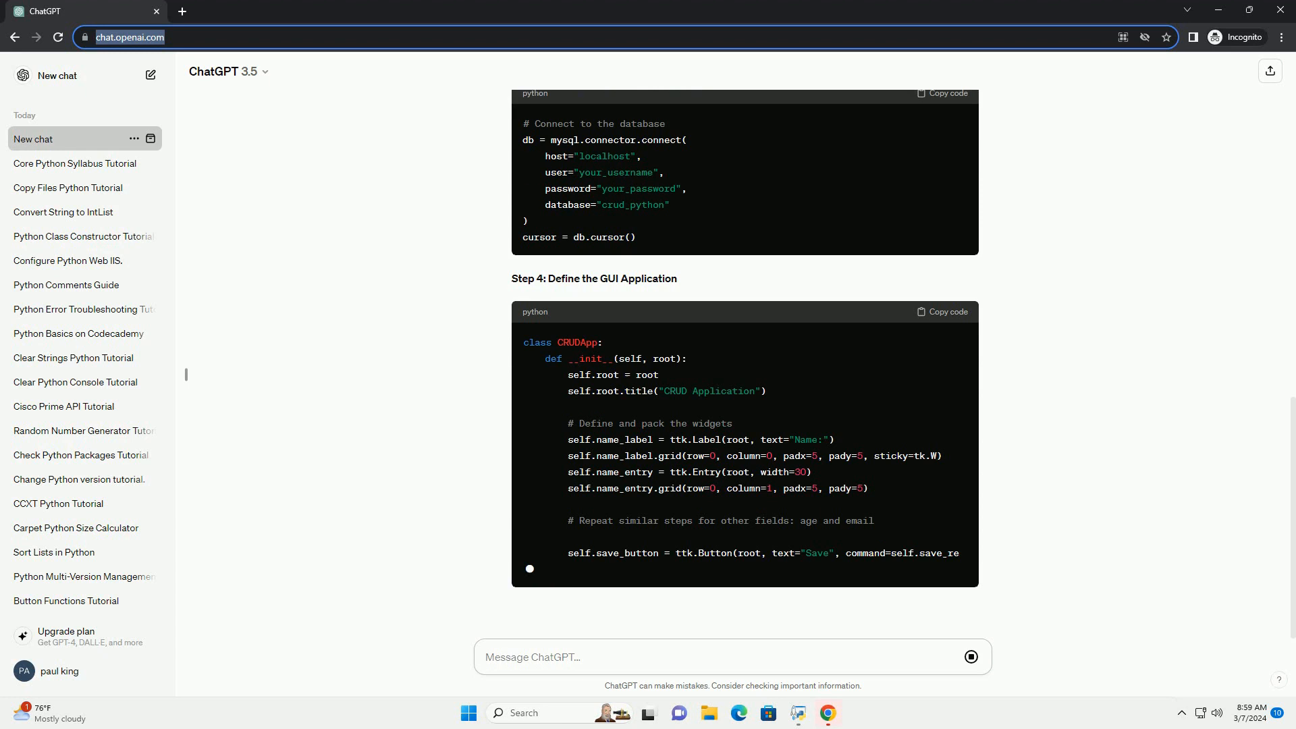
scroll(down, 3)
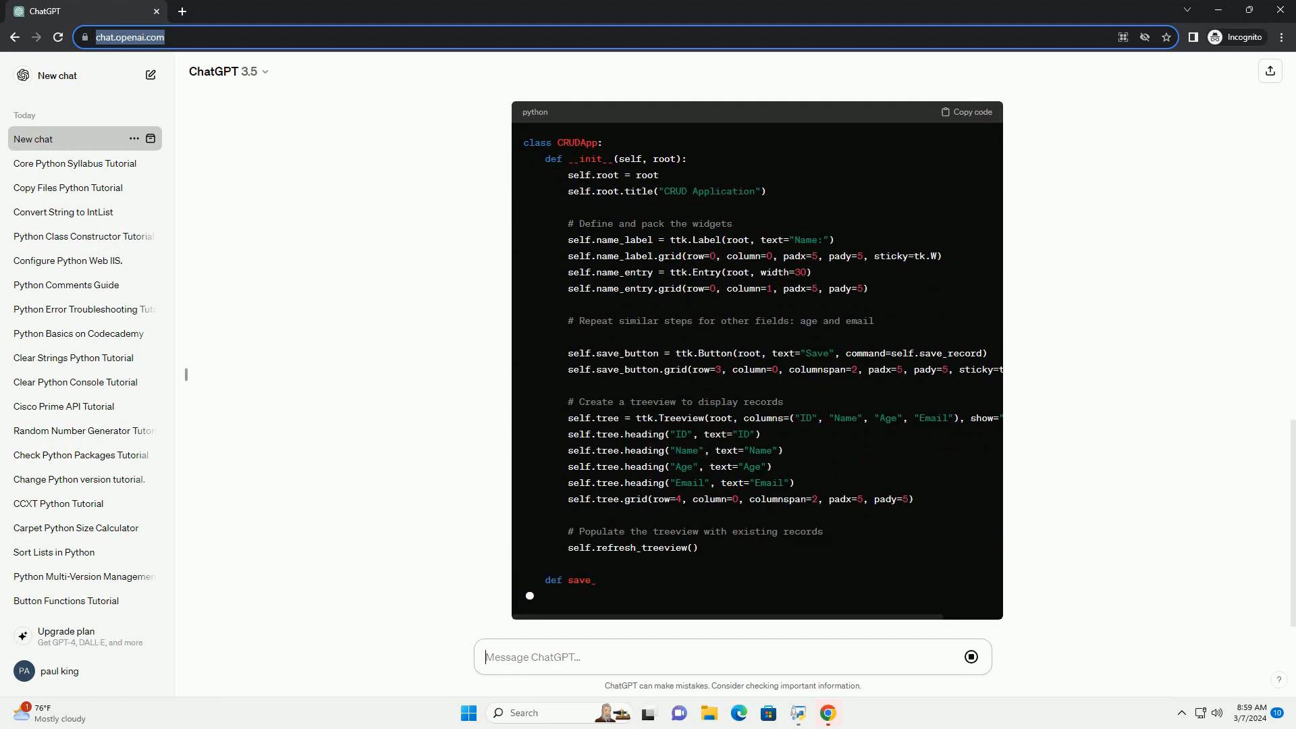
scroll(down, 3)
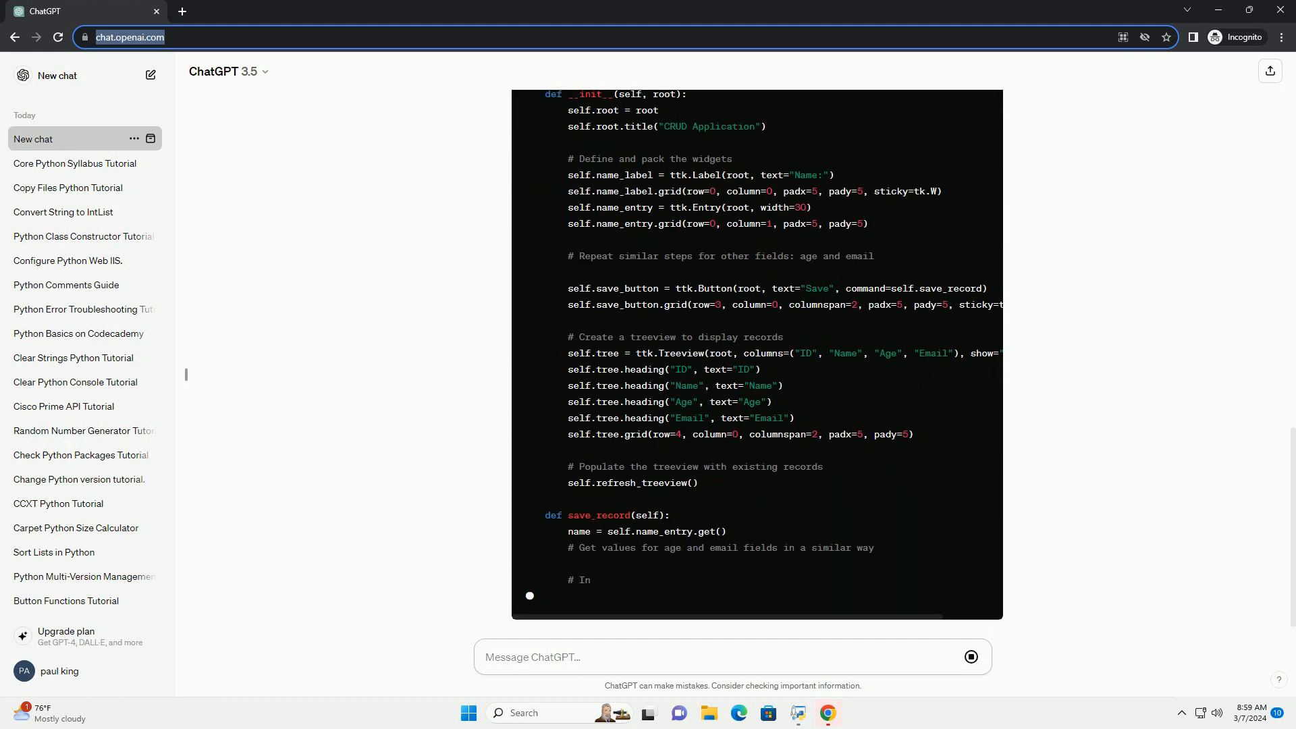
scroll(down, 3)
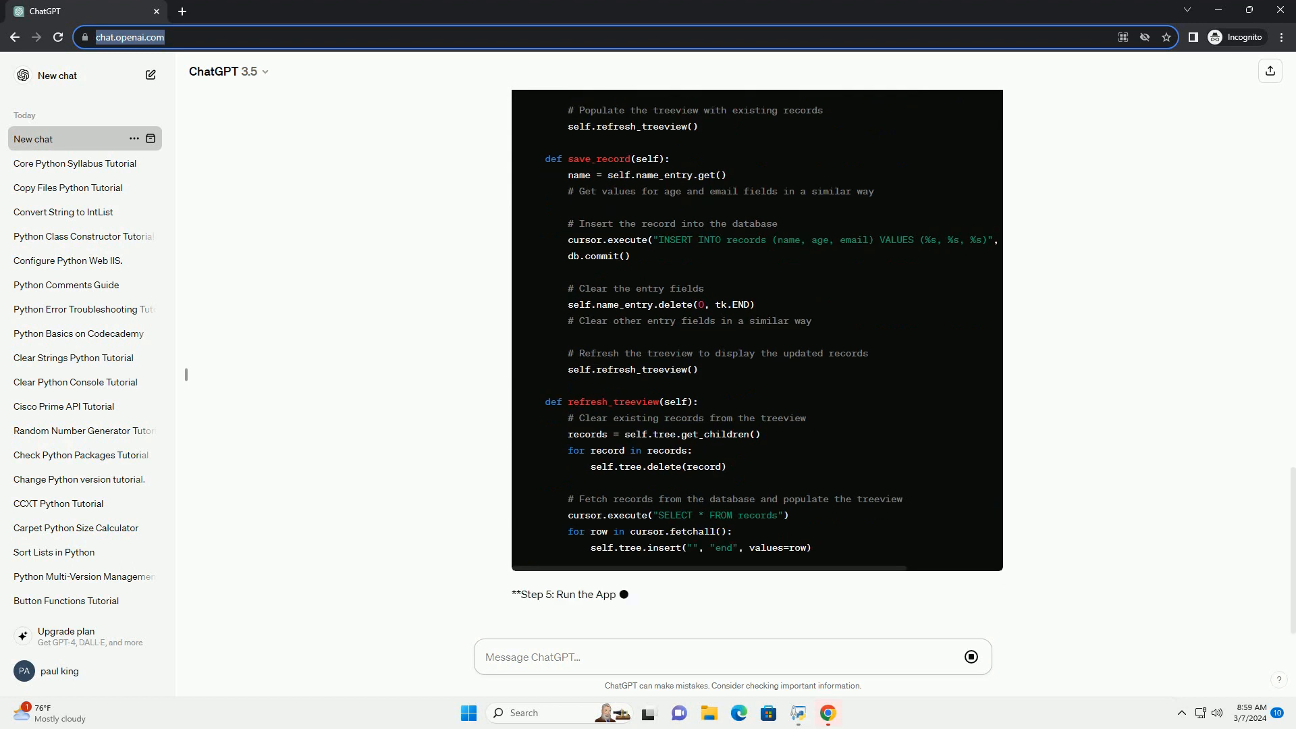
- Scroll through Step 5's run-the-app code, Step 6's testing explanation and the conclusion's start
scroll(down, 3)
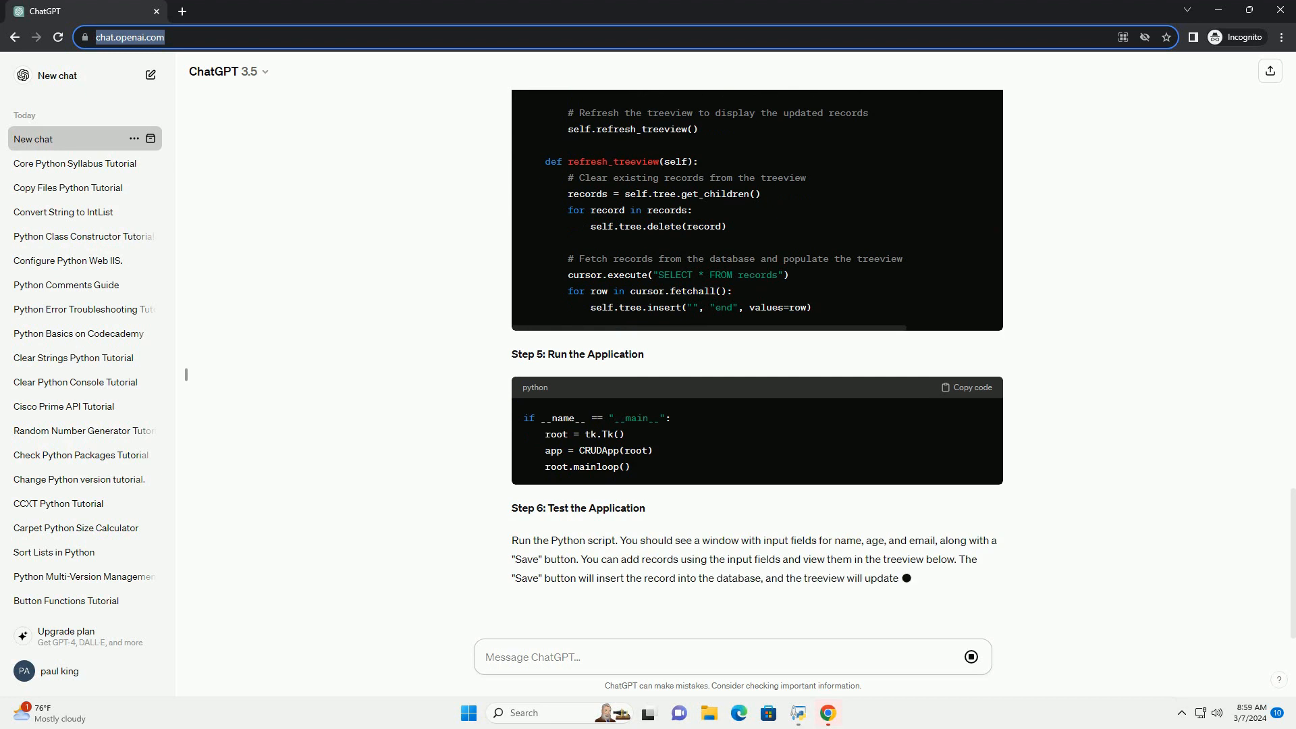
scroll(down, 3)
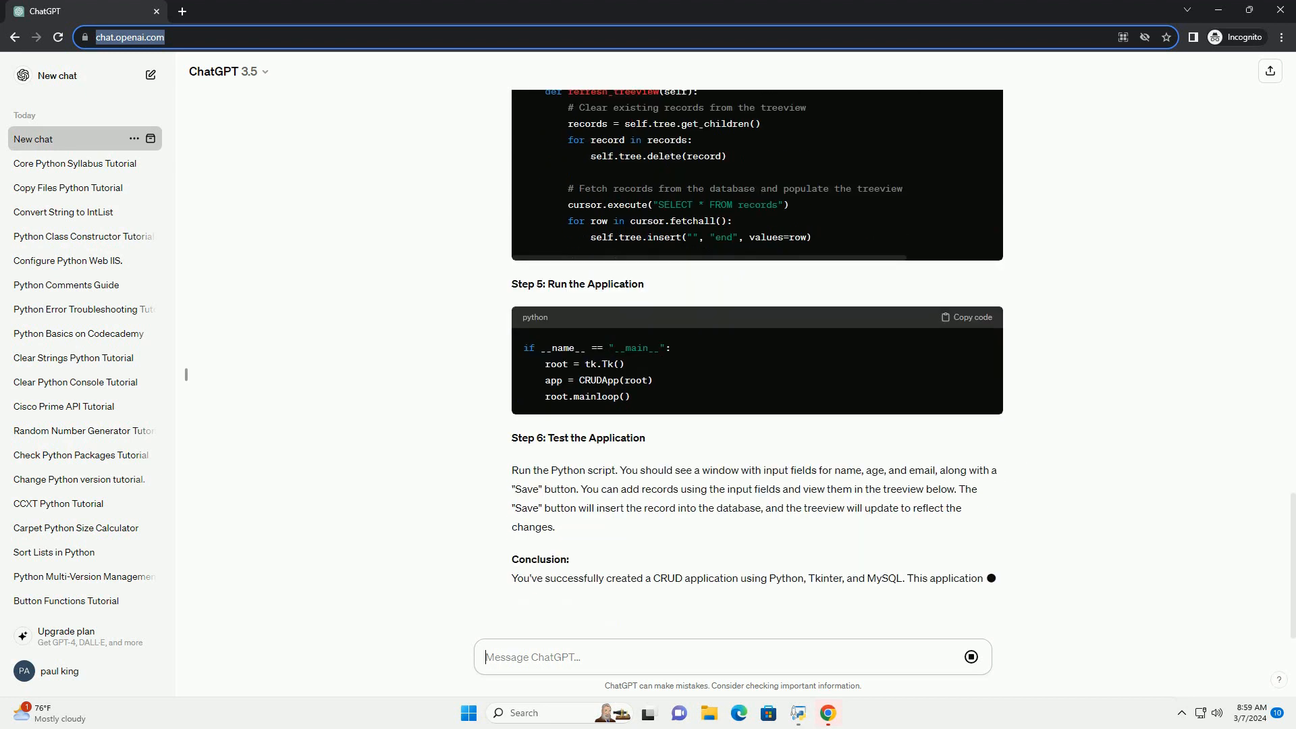